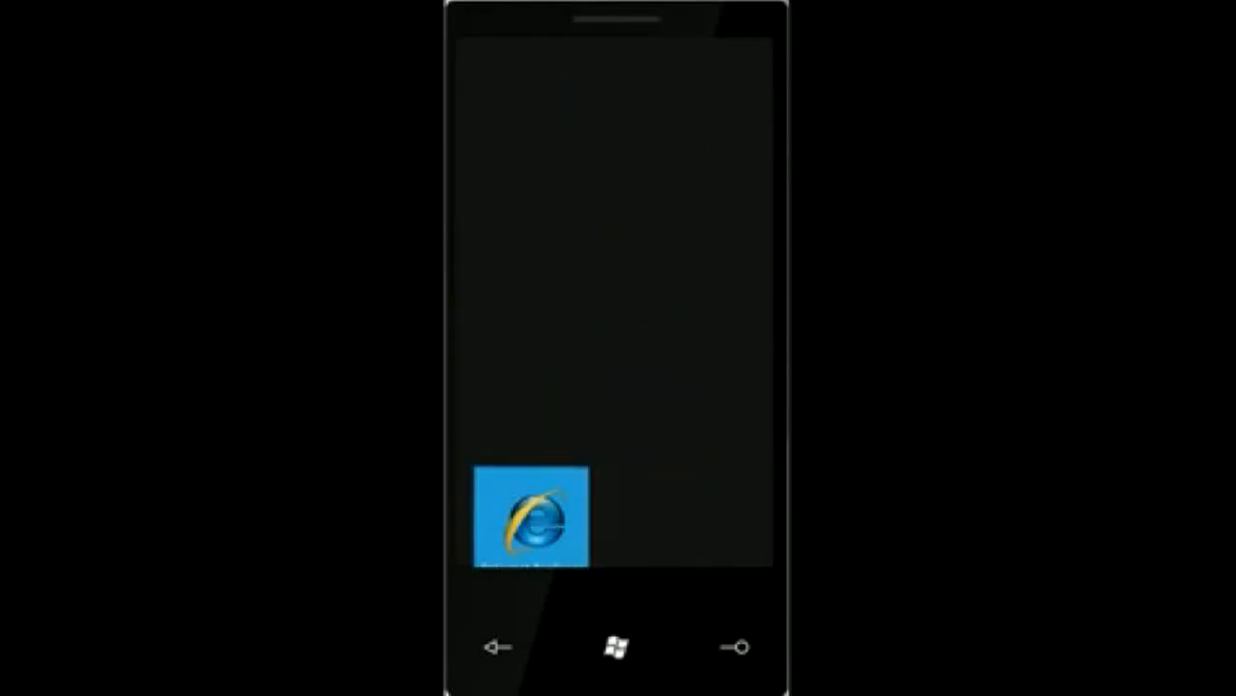
Step: Launch Internet Explorer, load CNN from Favorites and read further down the headlines
click(529, 518)
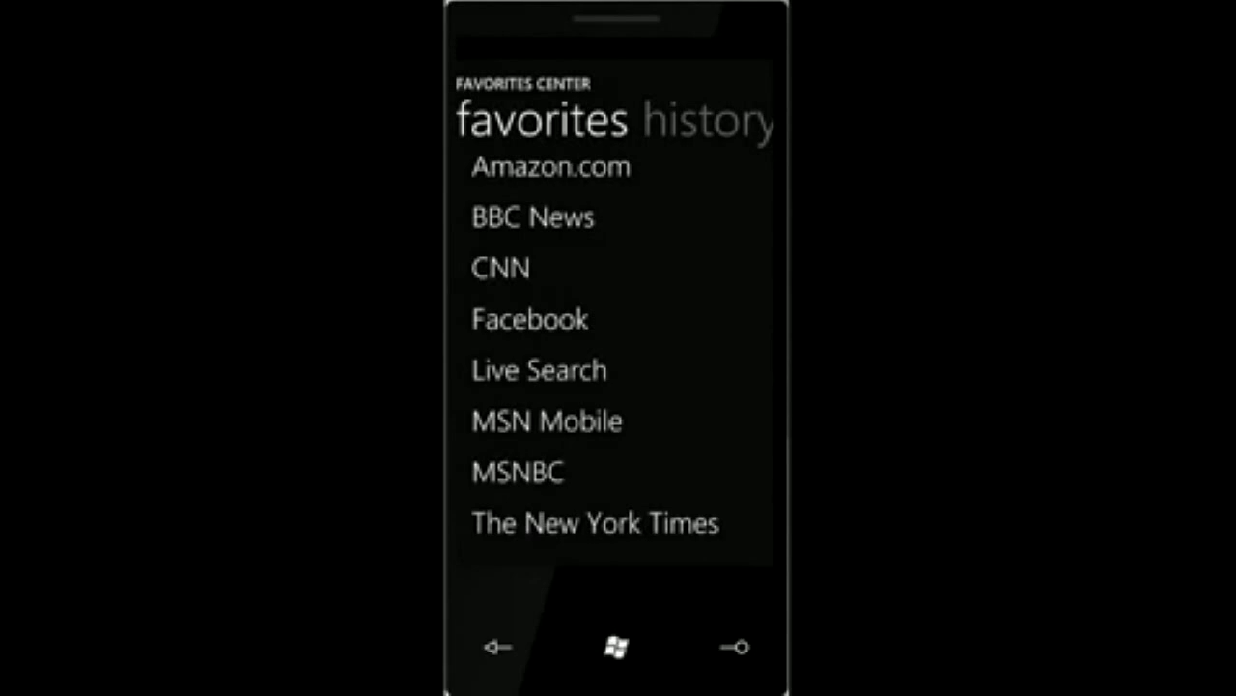
click(500, 266)
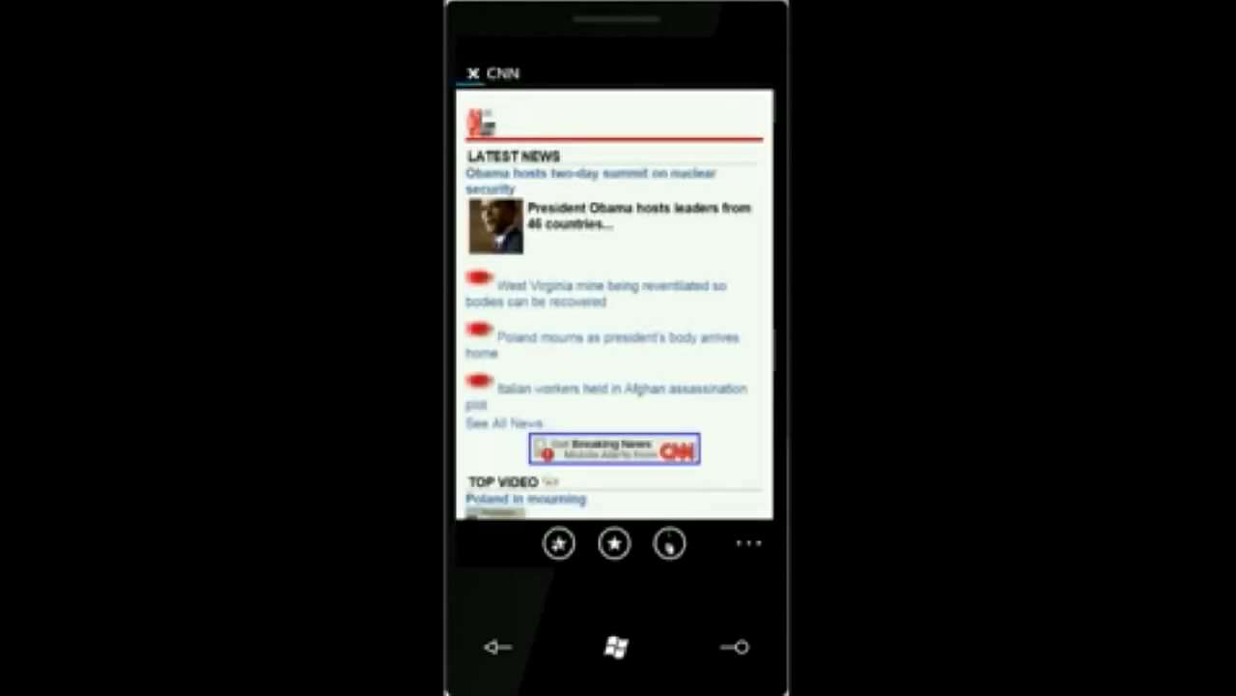
scroll(down, 3)
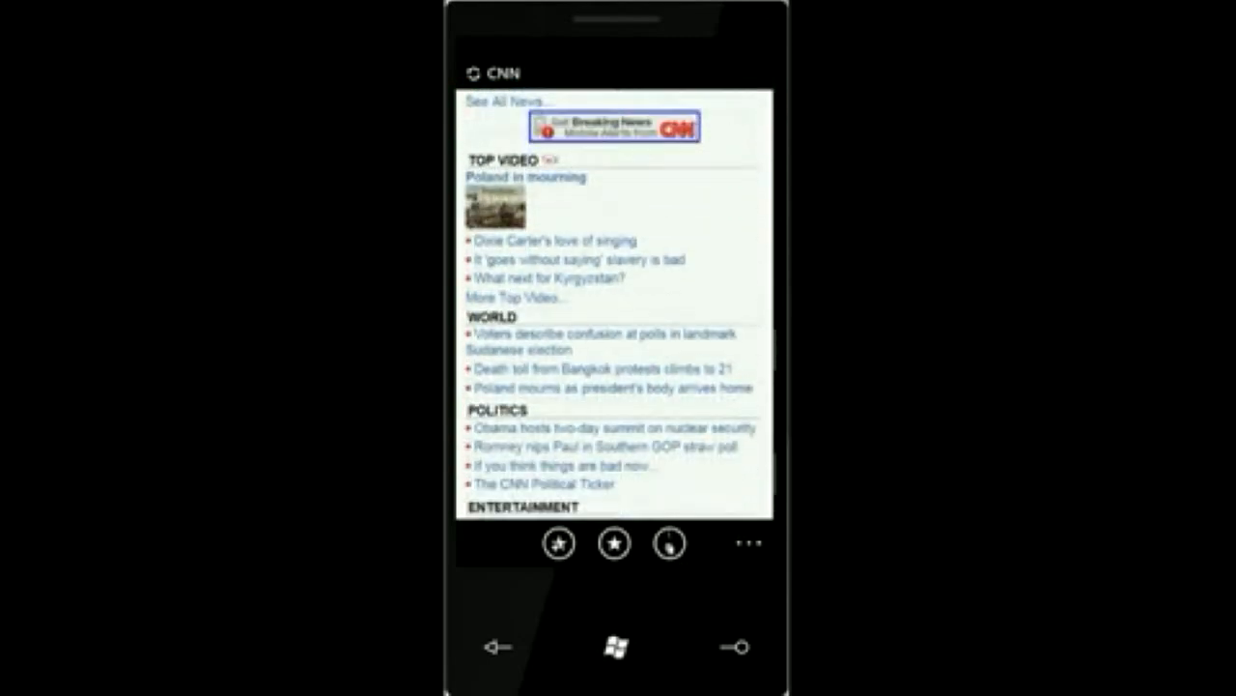
Step: Return to Start and enter the Xbox LIVE Games hub collection
click(498, 645)
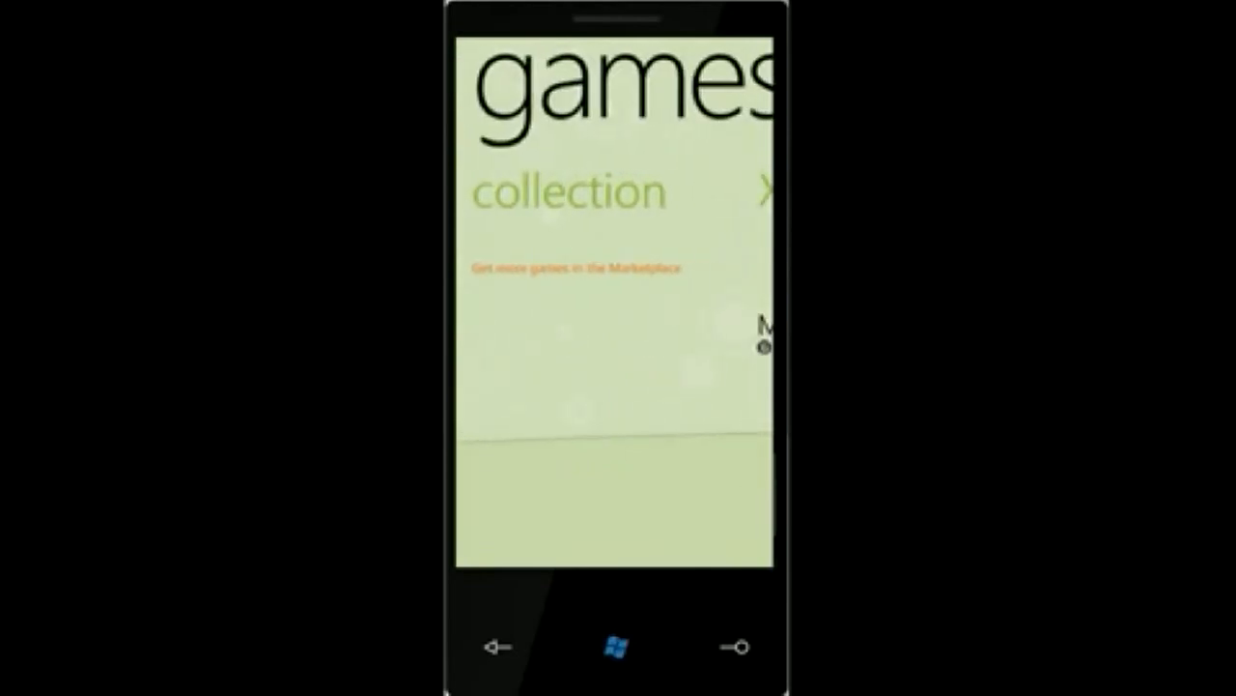
Step: Visit the Pictures hub's Sample Media photos, then come back to the Start screen
click(615, 647)
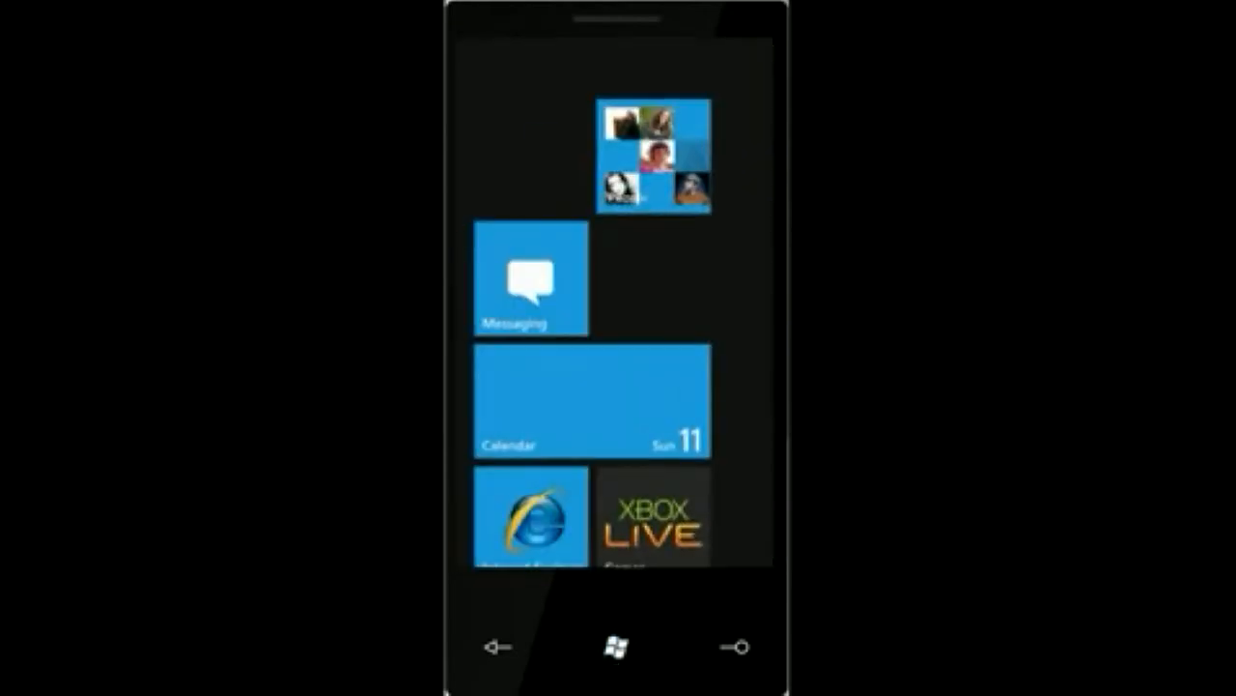
scroll(down, 3)
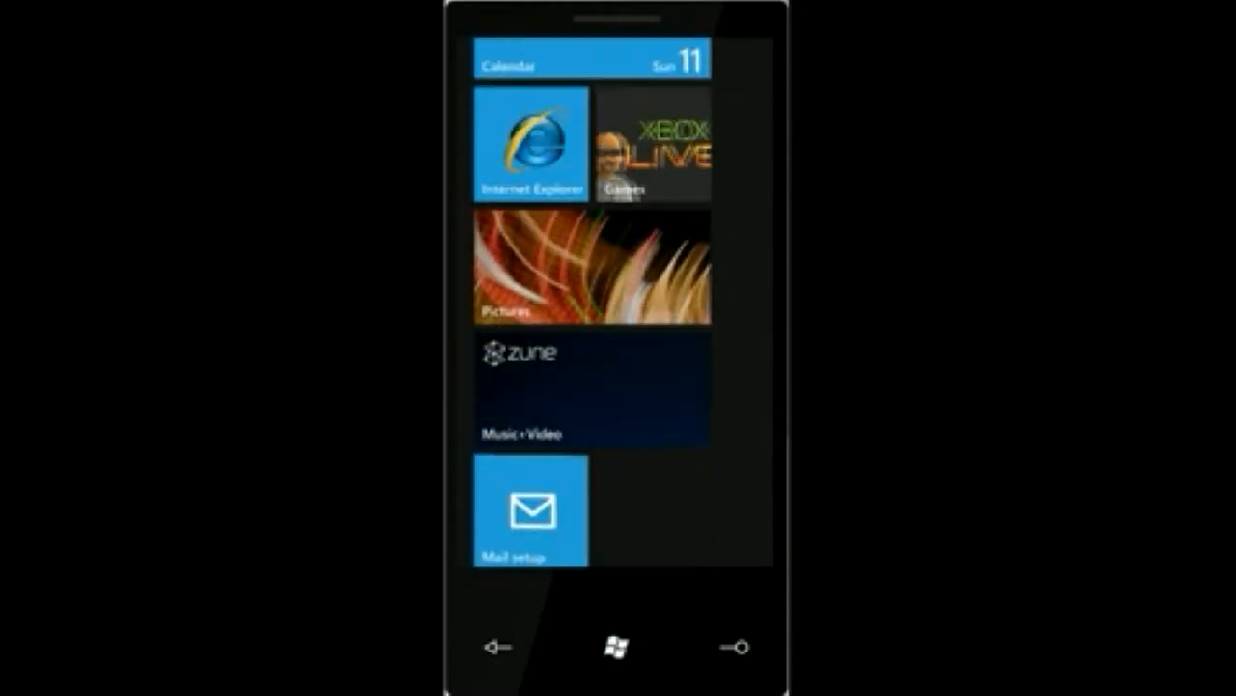
click(591, 270)
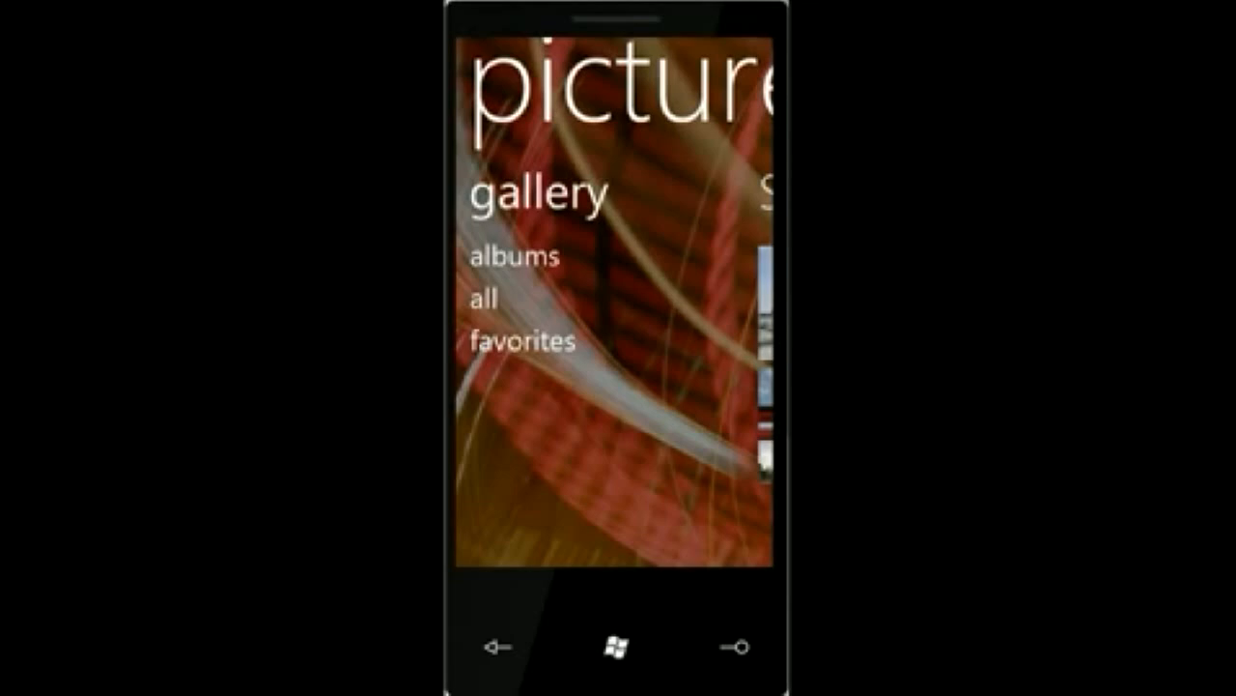
scroll(left, 3)
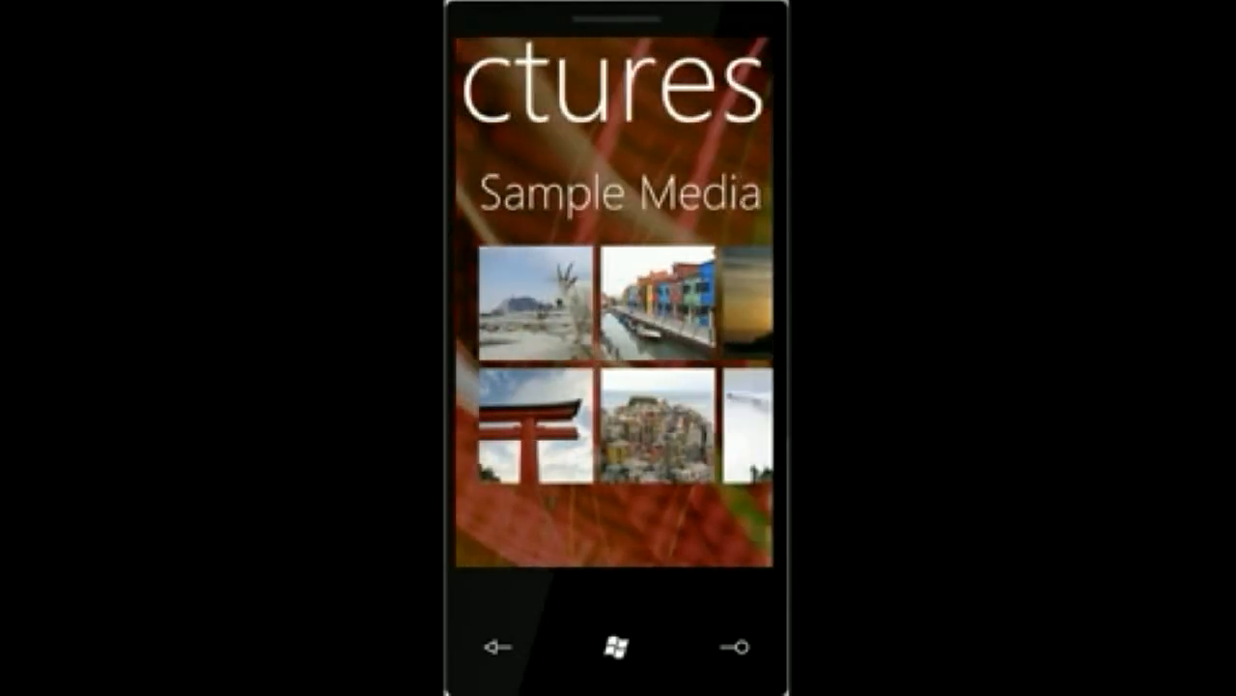
click(531, 435)
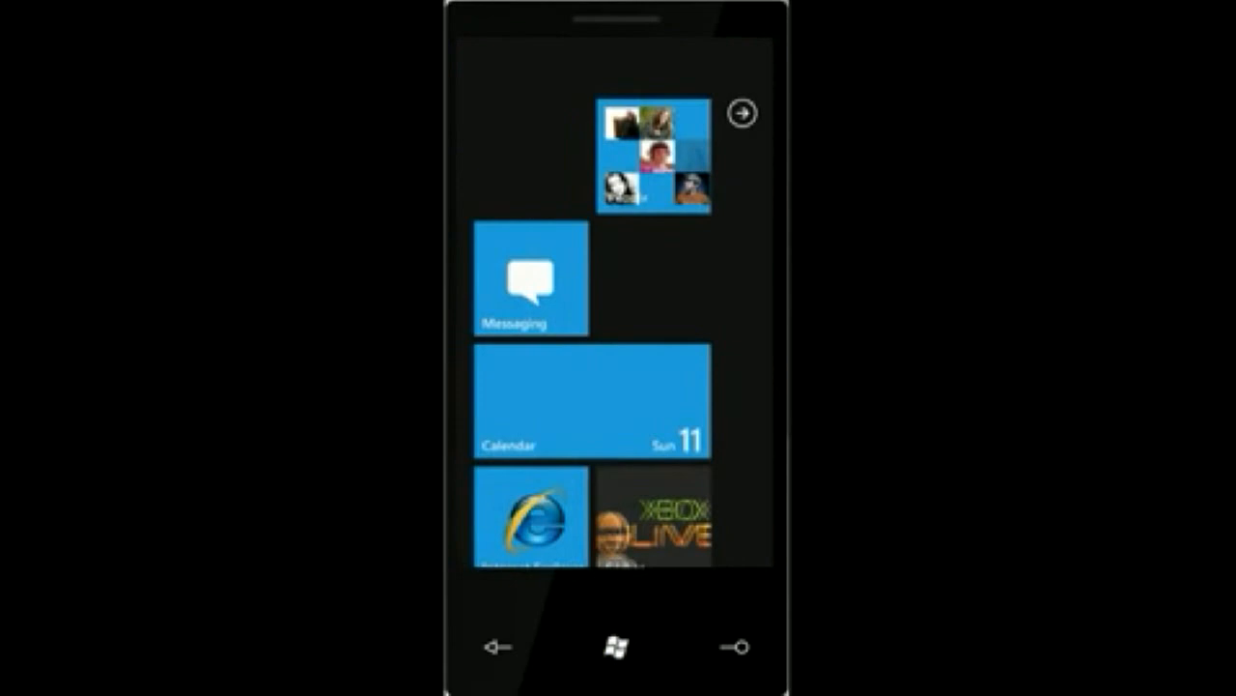
scroll(down, 3)
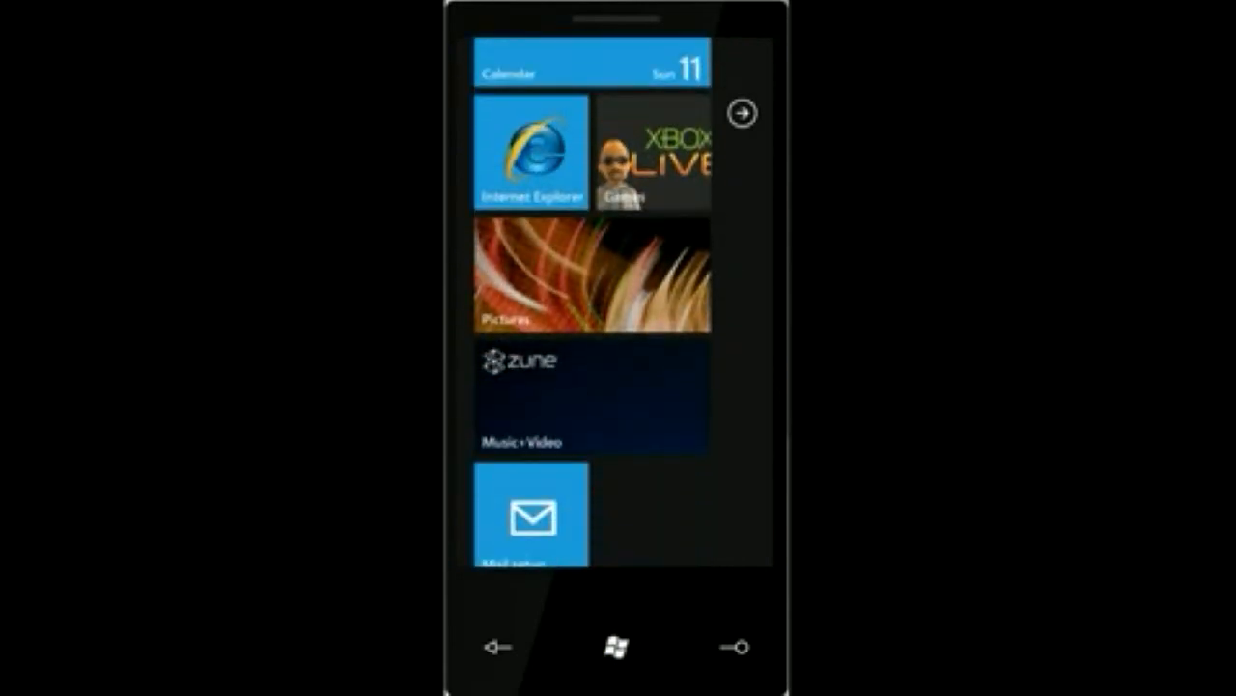
scroll(up, 3)
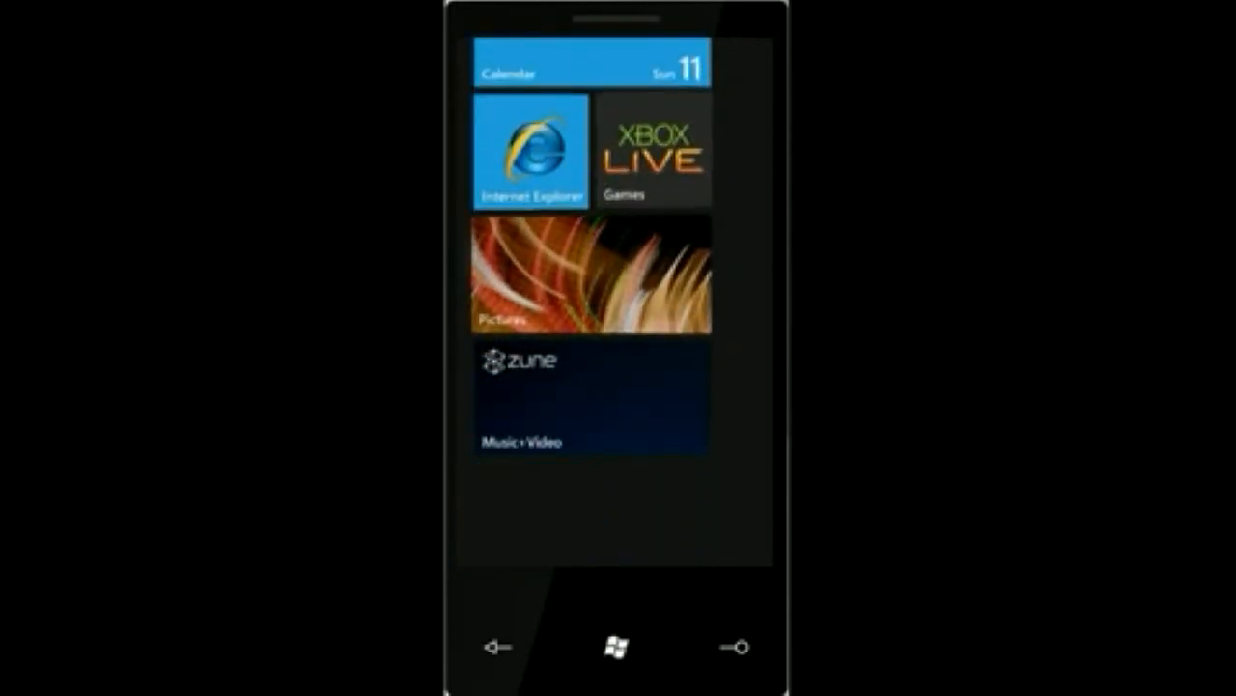
click(592, 396)
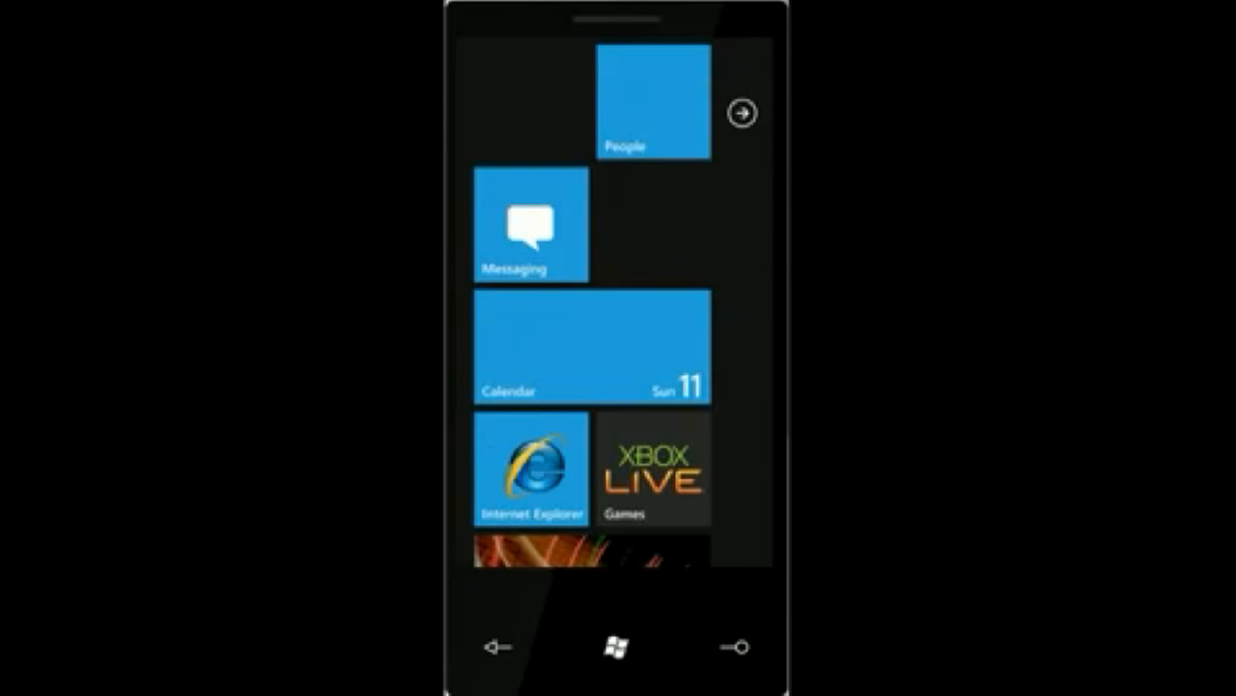
scroll(down, 3)
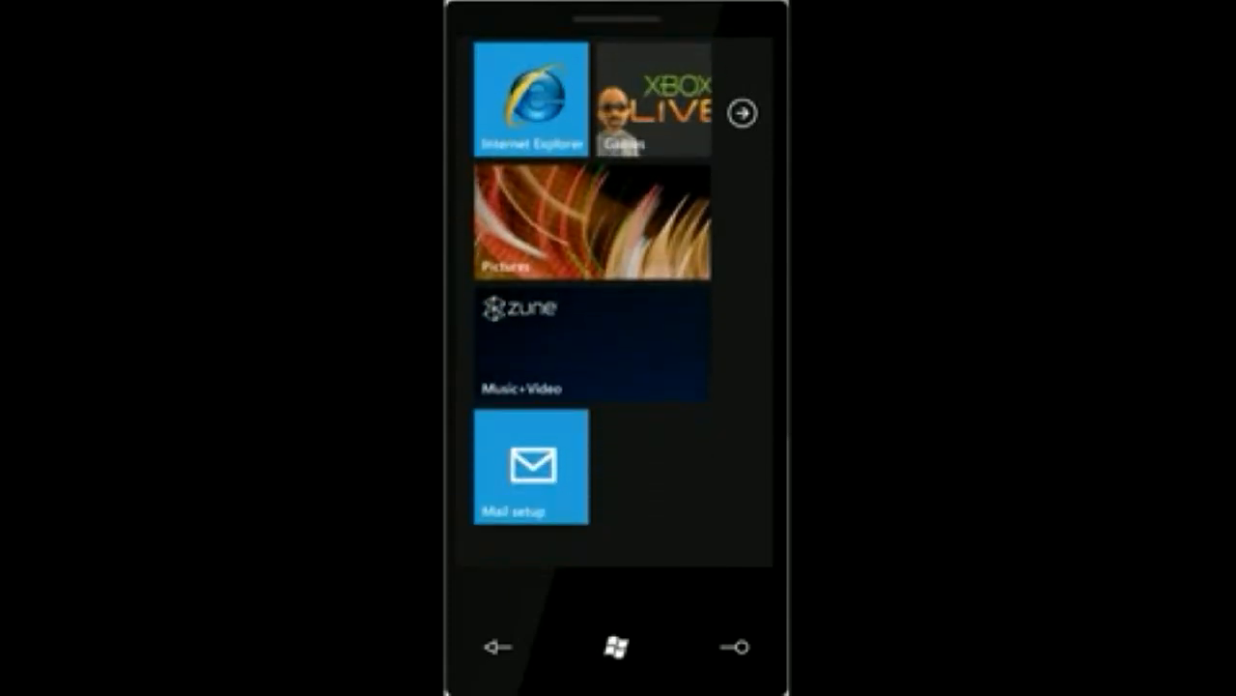
Step: Begin Mail setup so the Add an Account list of email providers appears
click(529, 469)
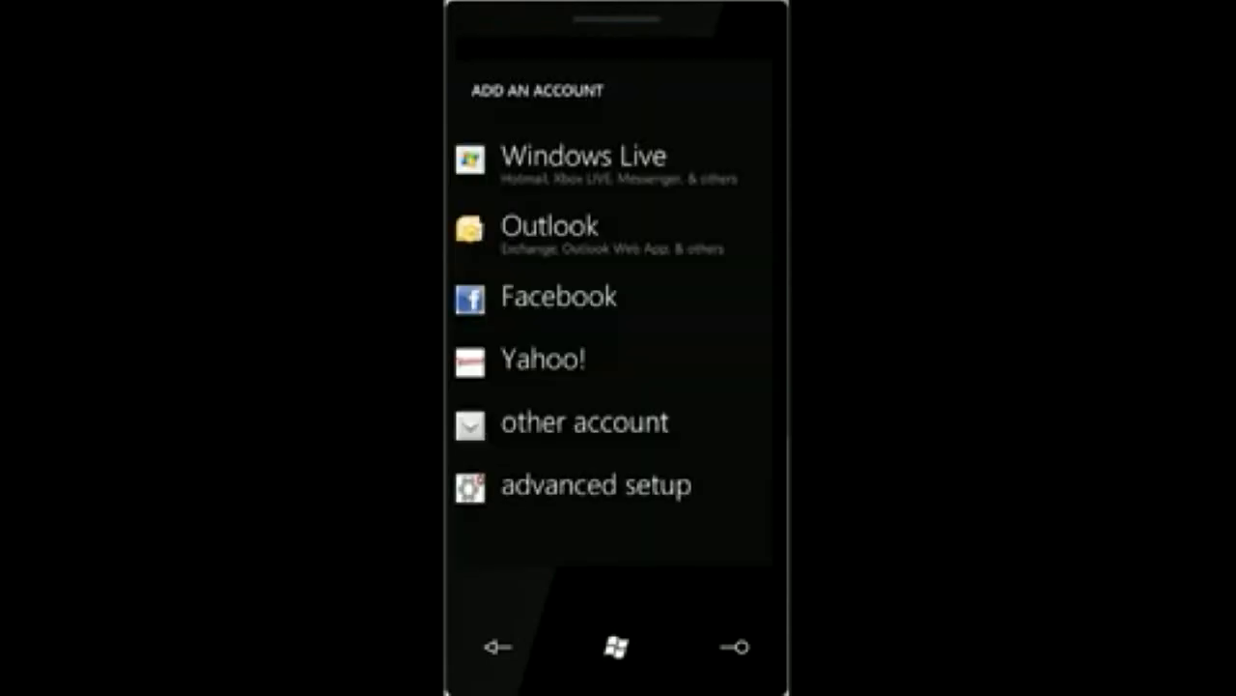
click(614, 645)
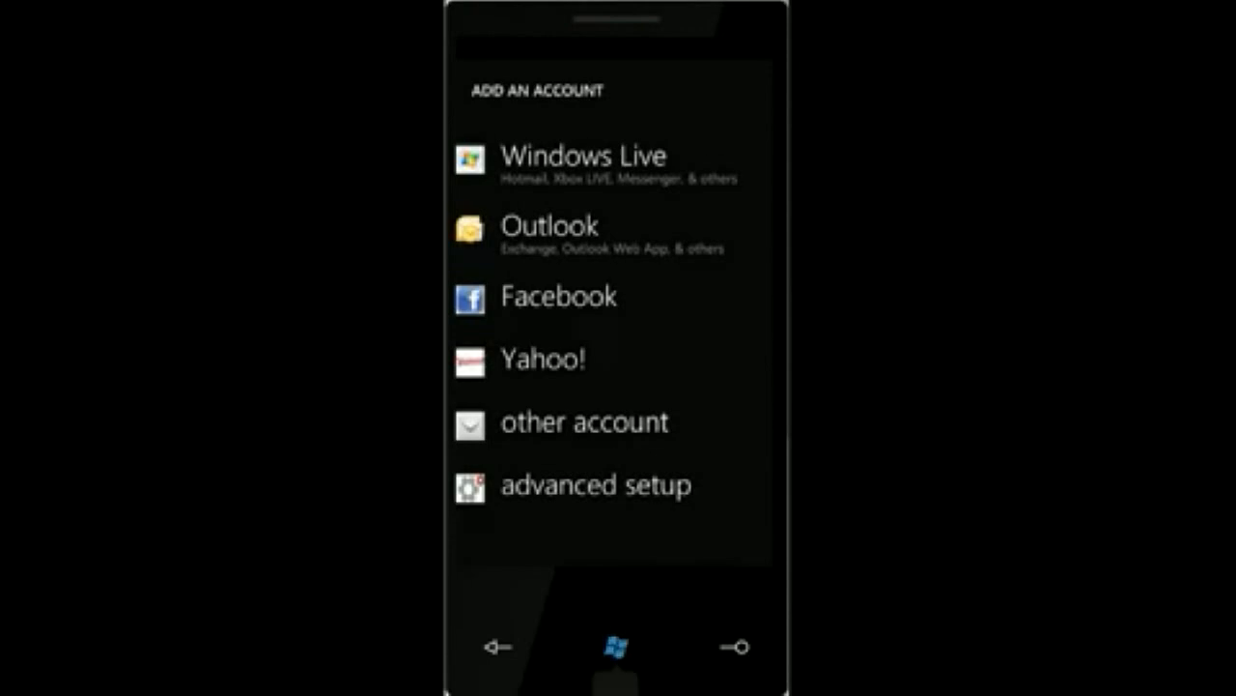